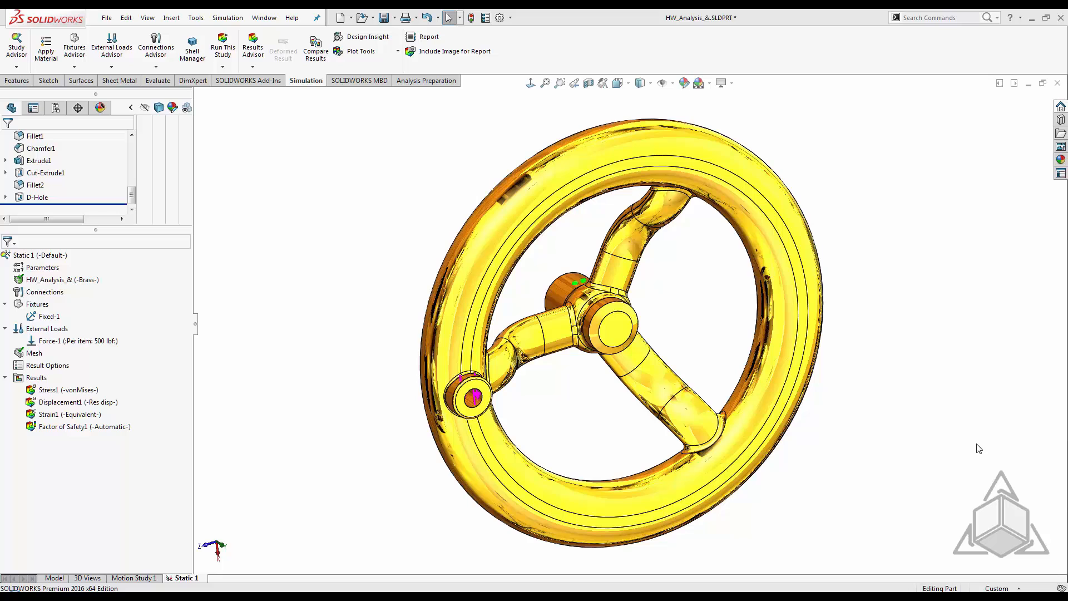
mouse_move(555, 457)
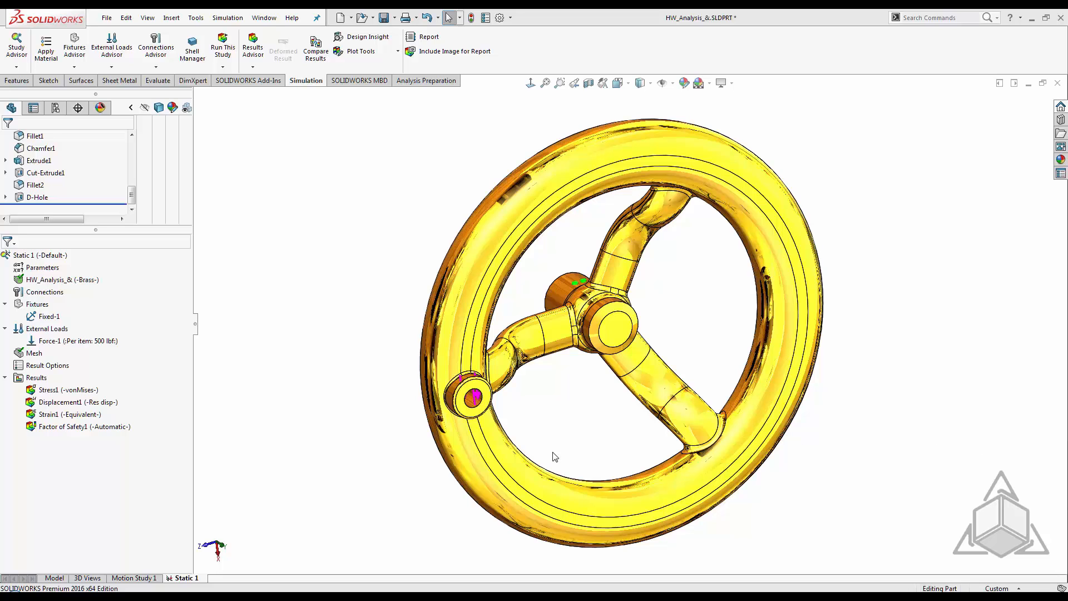
- Review the von Mises stress plot in Front view, then show the factor of safety plot (minimum 1.125)
click(72, 401)
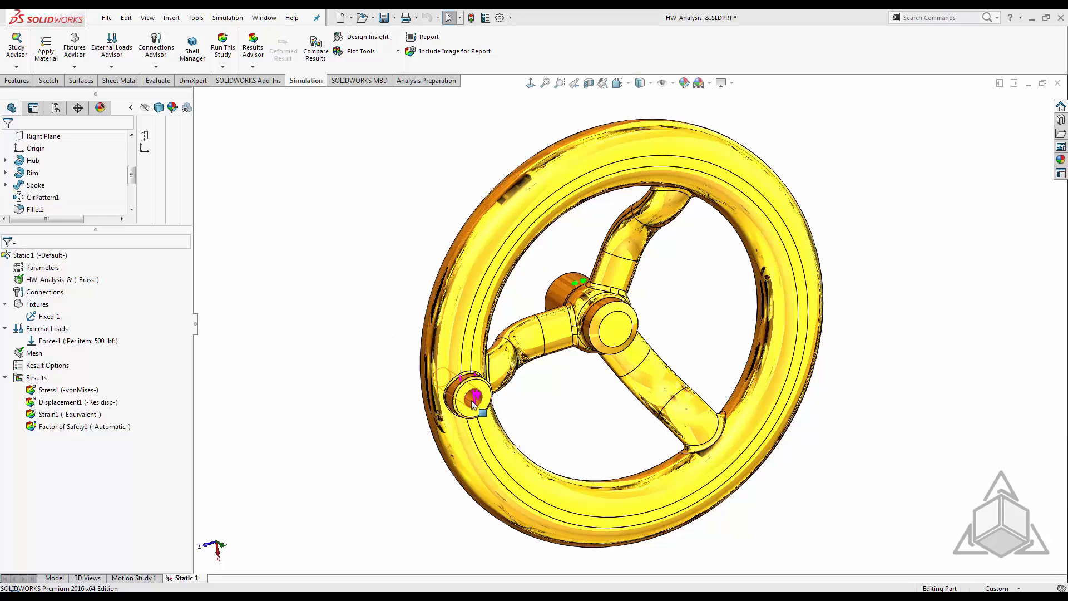
click(74, 401)
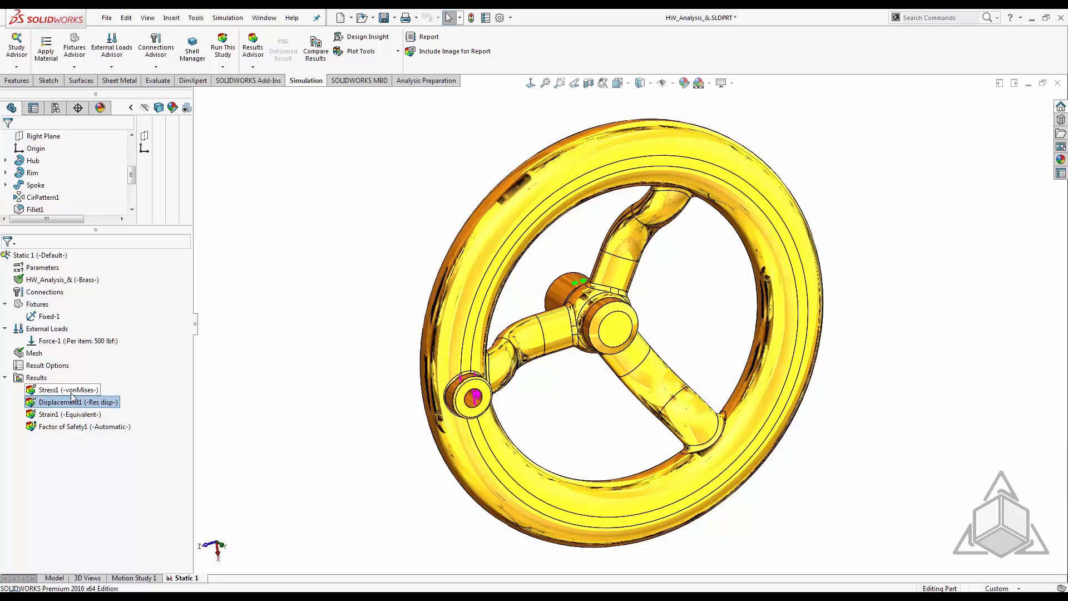
double_click(67, 389)
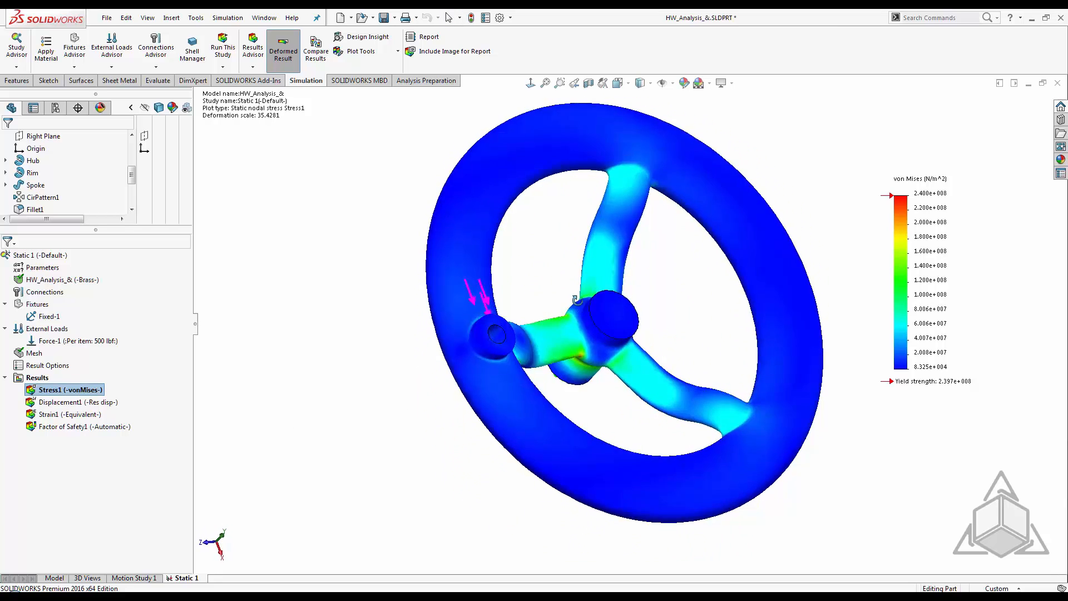
click(75, 426)
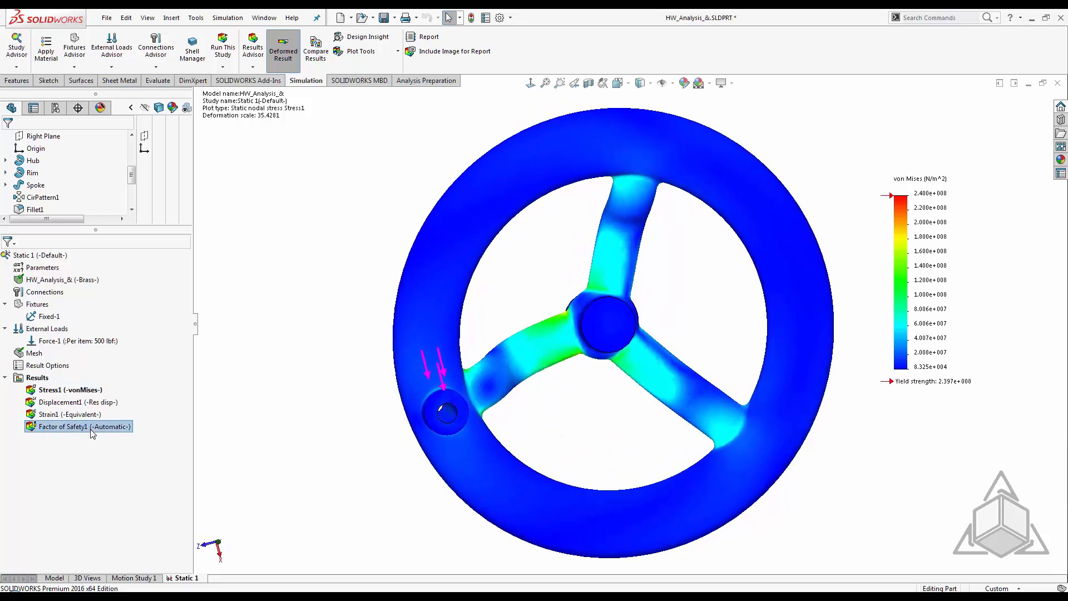
double_click(66, 426)
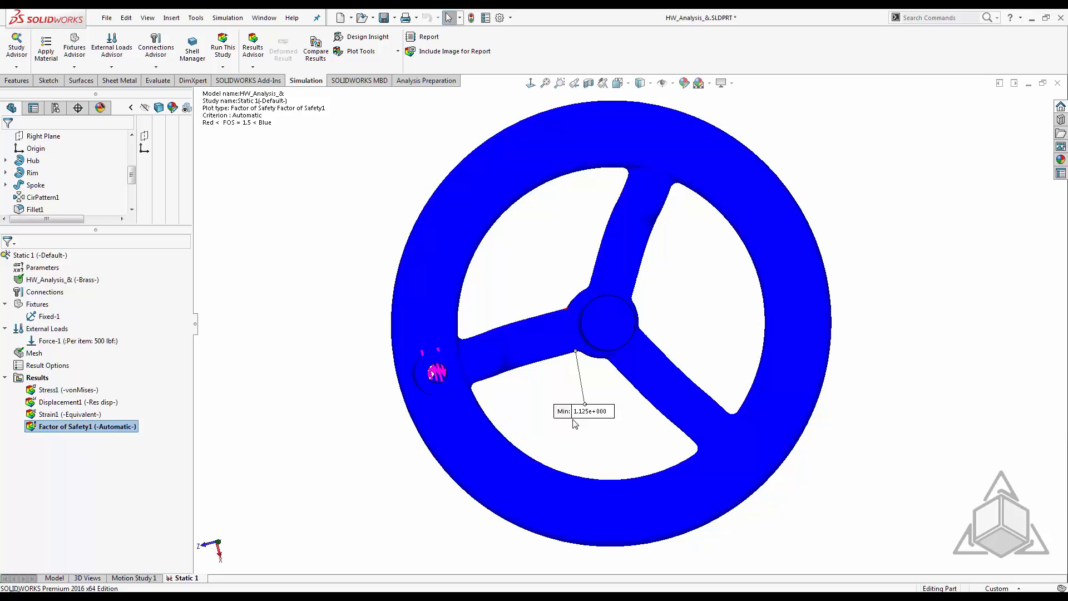
mouse_move(395, 508)
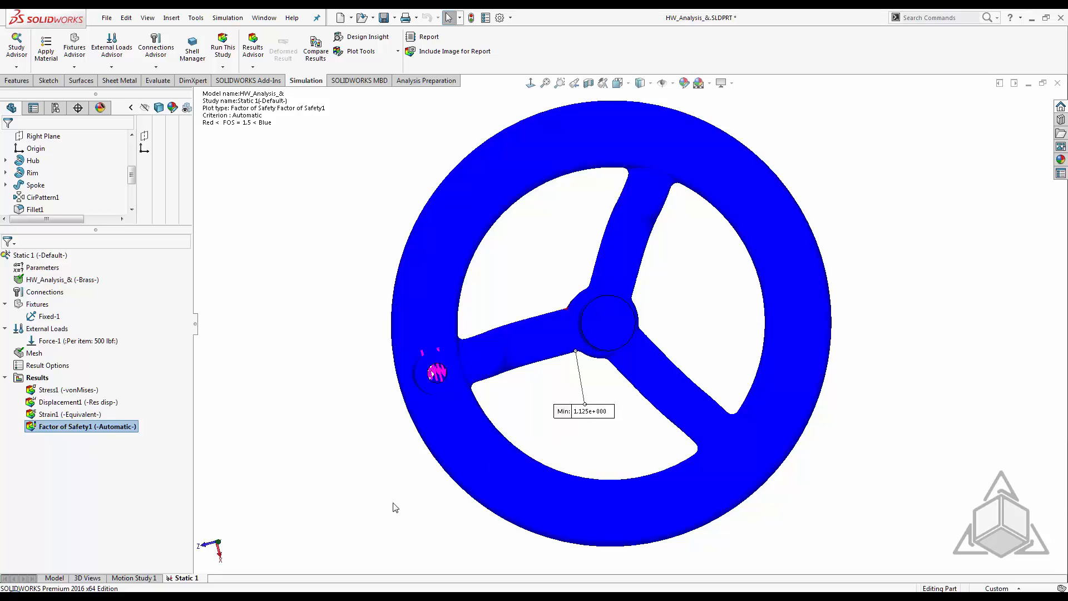
- Create Design Study 1 from the Static 1 tab and add material as its variable
right_click(188, 577)
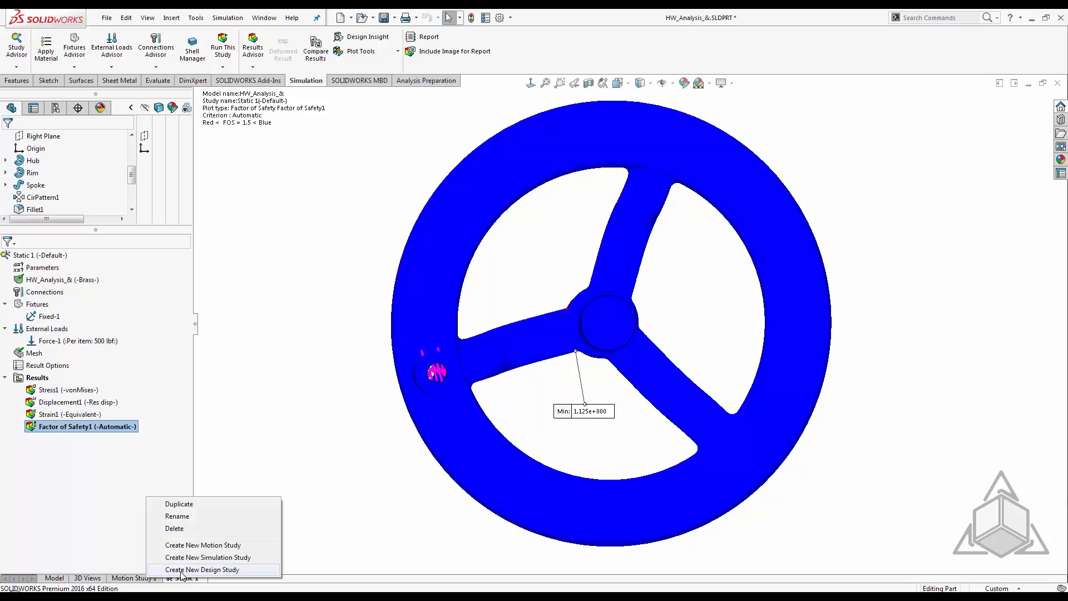
click(201, 570)
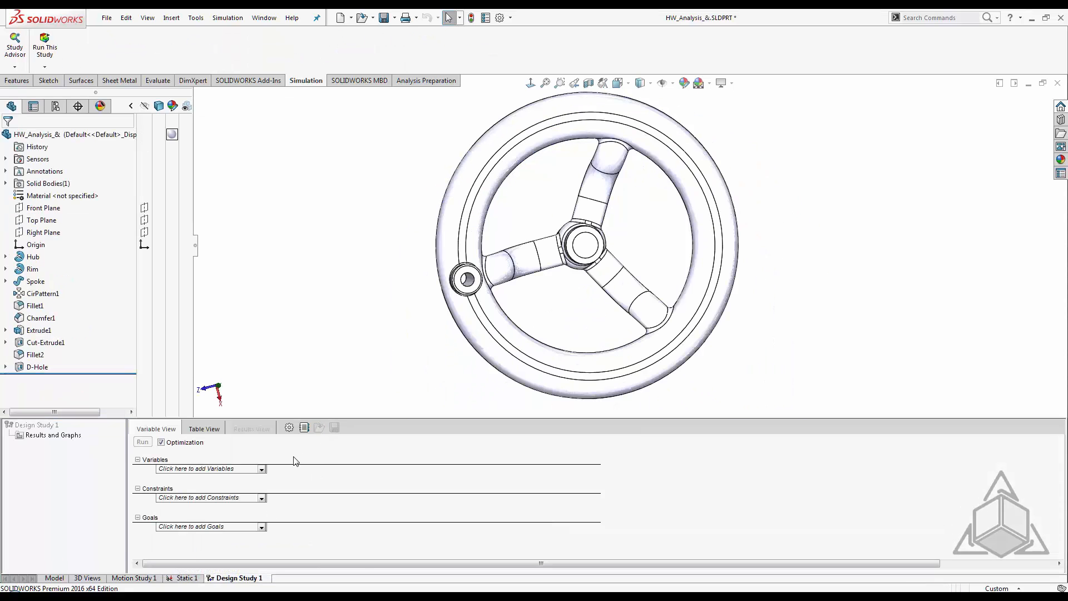
mouse_move(267, 473)
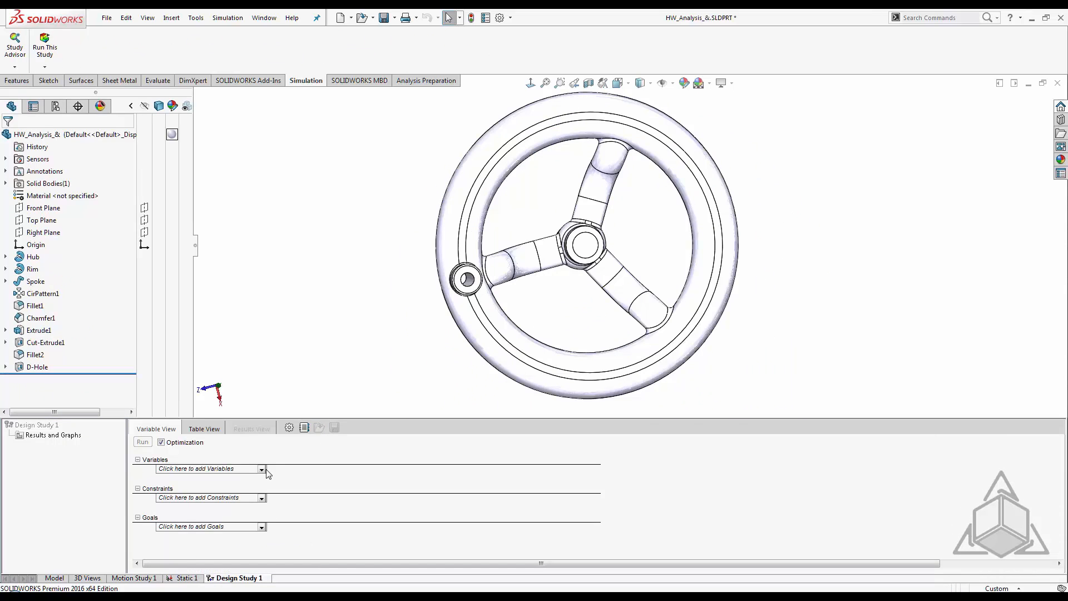
click(261, 468)
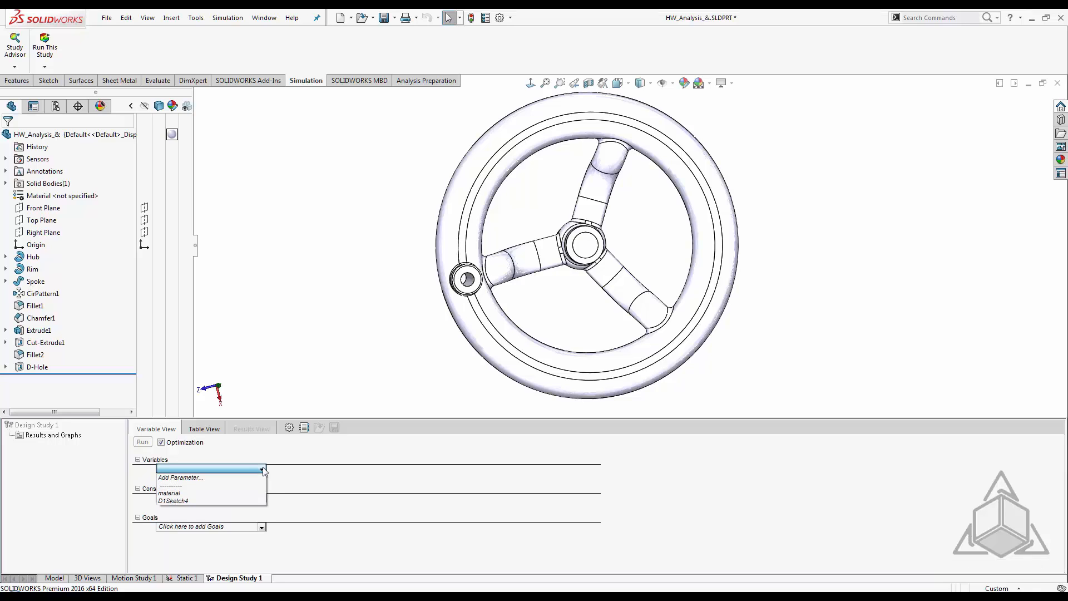
click(168, 492)
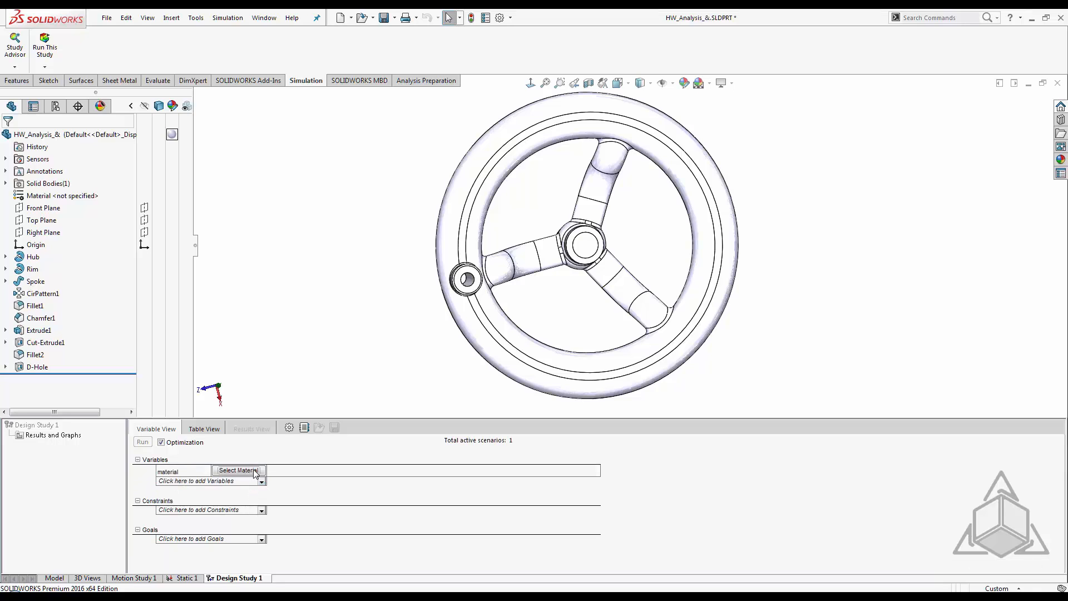
- Add AISI 1020 and AISI 304 as material scenarios from the material library
click(237, 471)
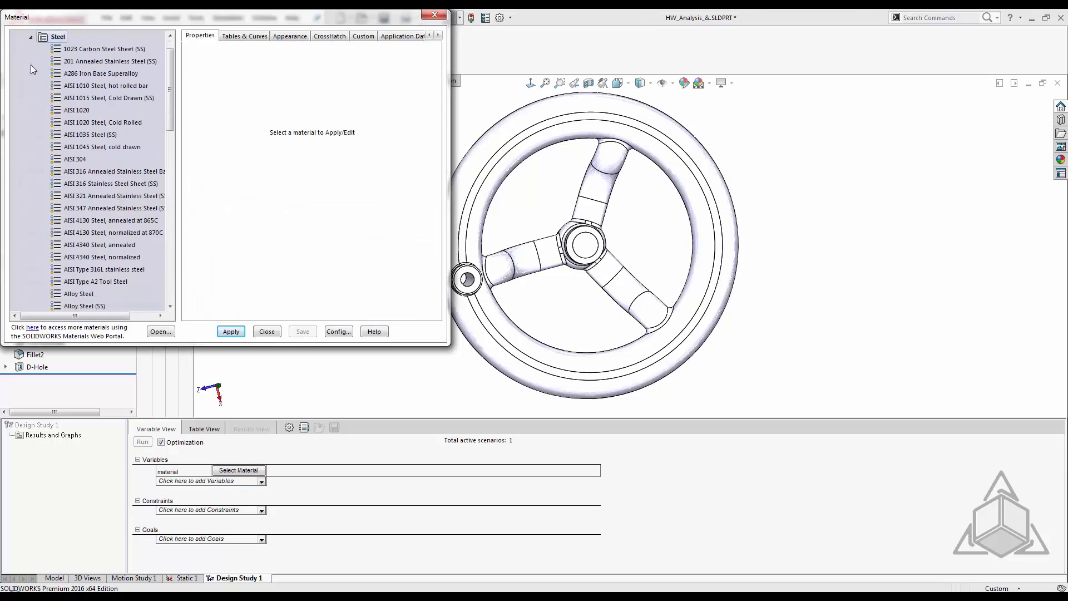
click(76, 110)
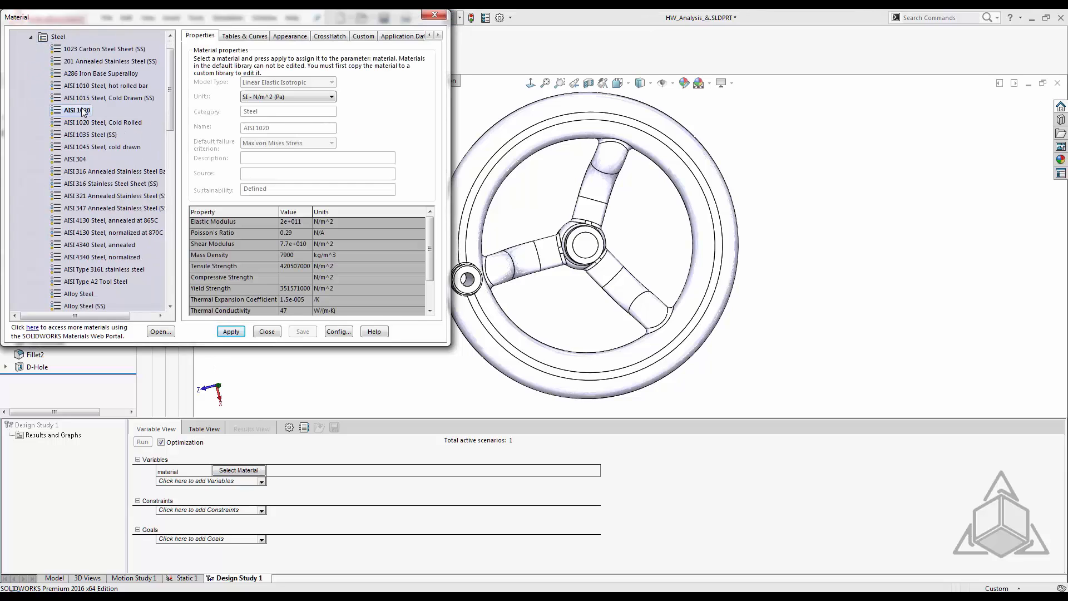
click(231, 331)
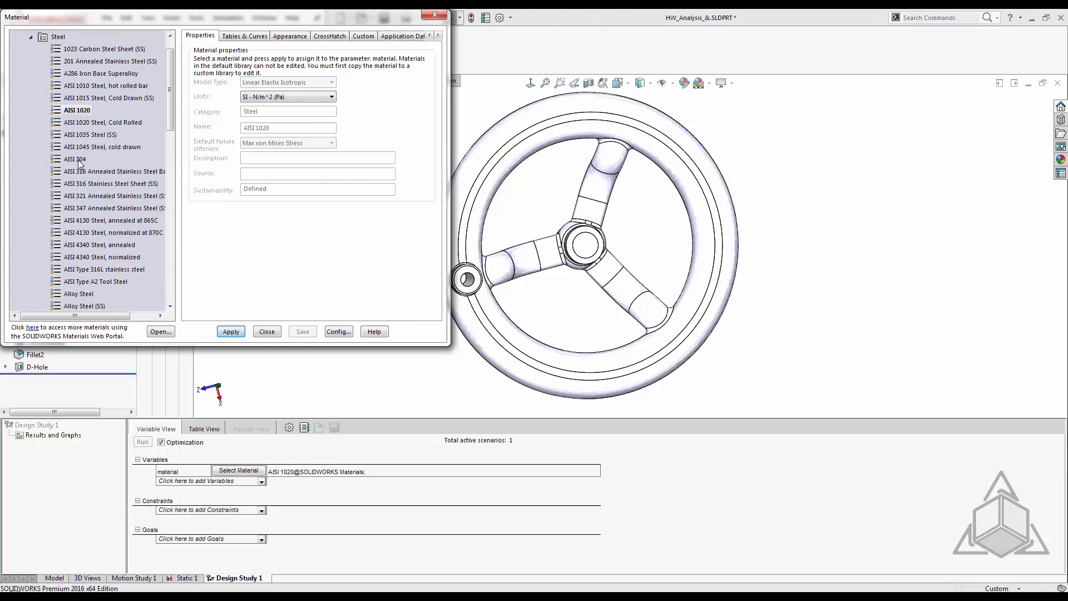
click(74, 159)
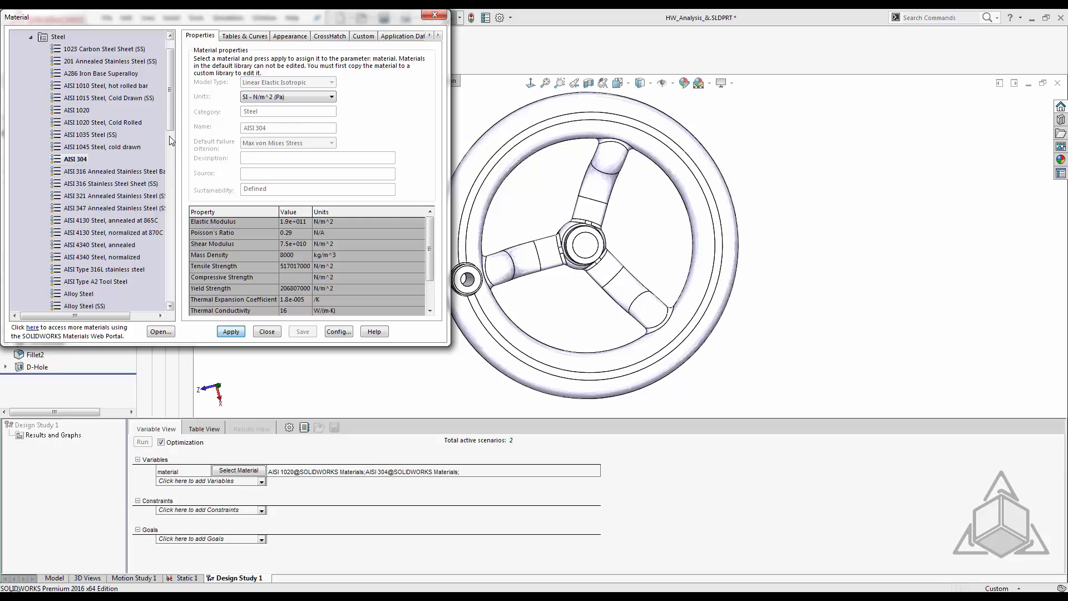
- Add 1060 Alloy and Acrylic (Medium-high impact) from Plastics to the material variable
scroll(down, 3)
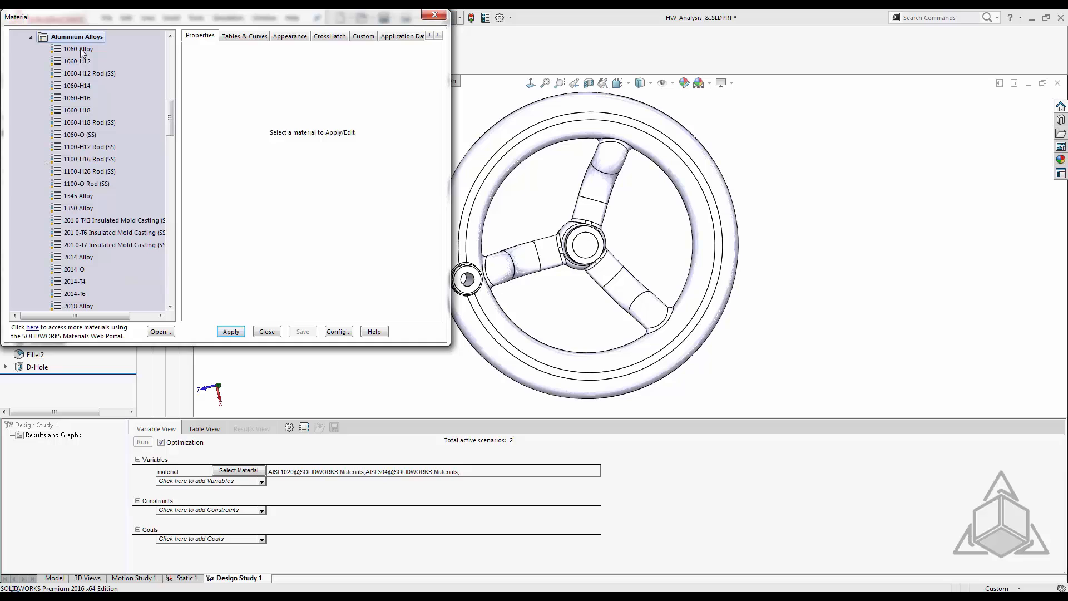
click(79, 48)
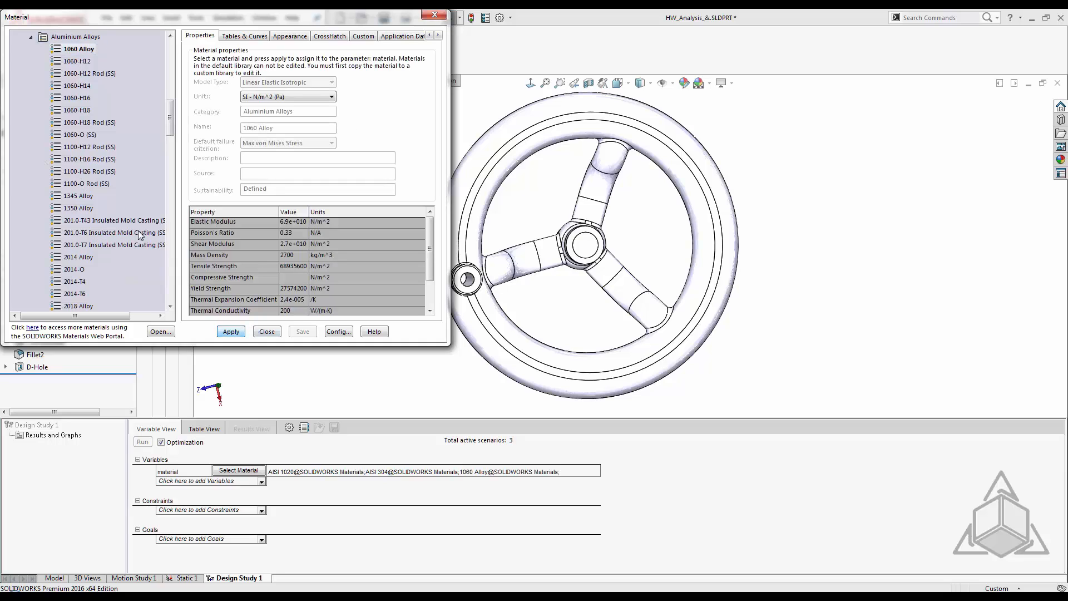
scroll(down, 3)
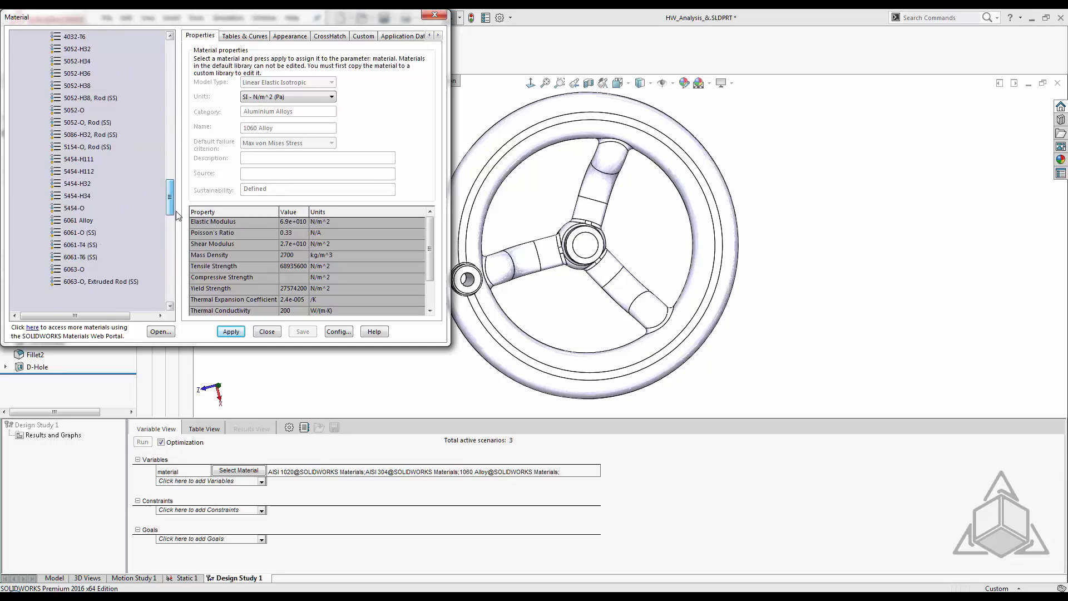
scroll(down, 3)
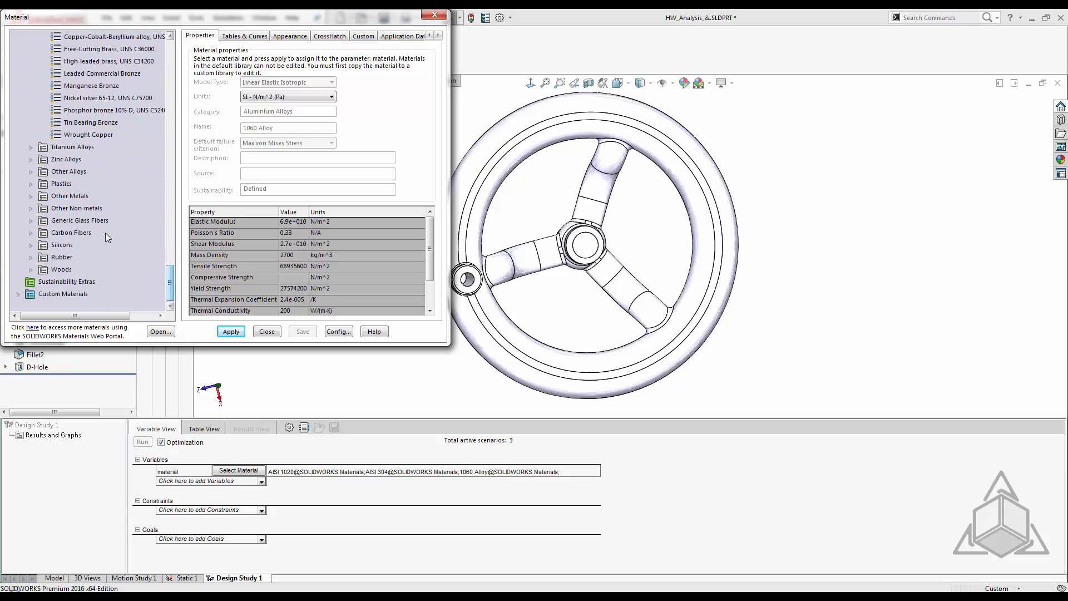
click(31, 183)
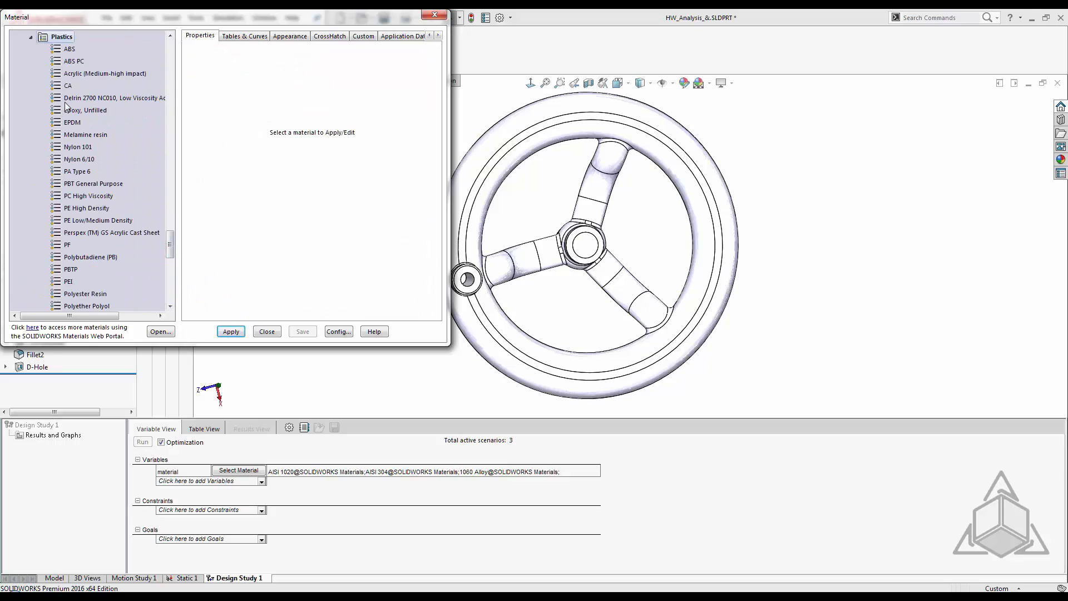
click(104, 73)
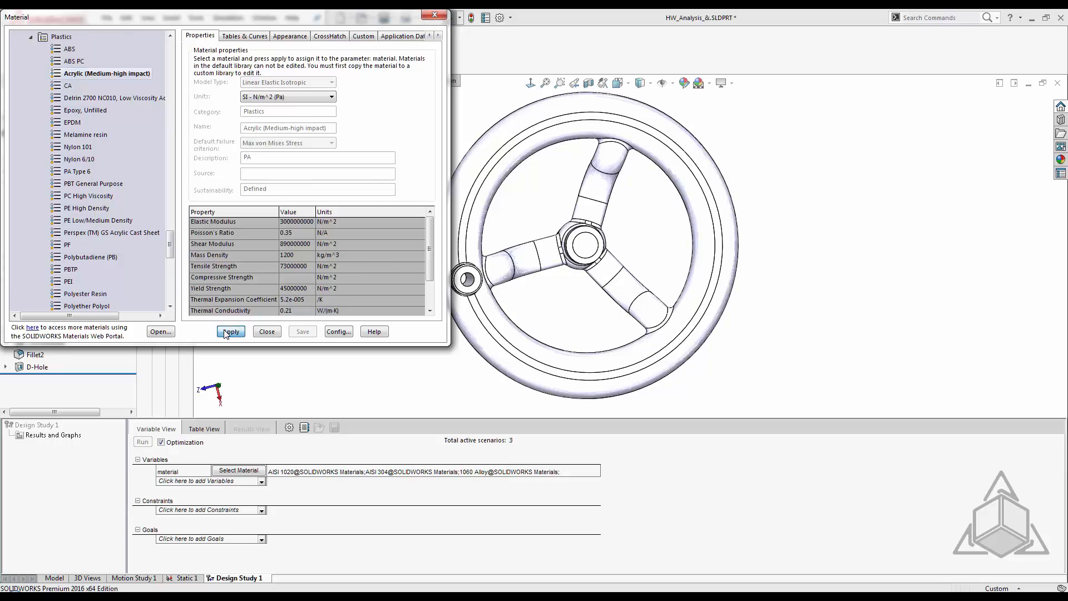
click(231, 331)
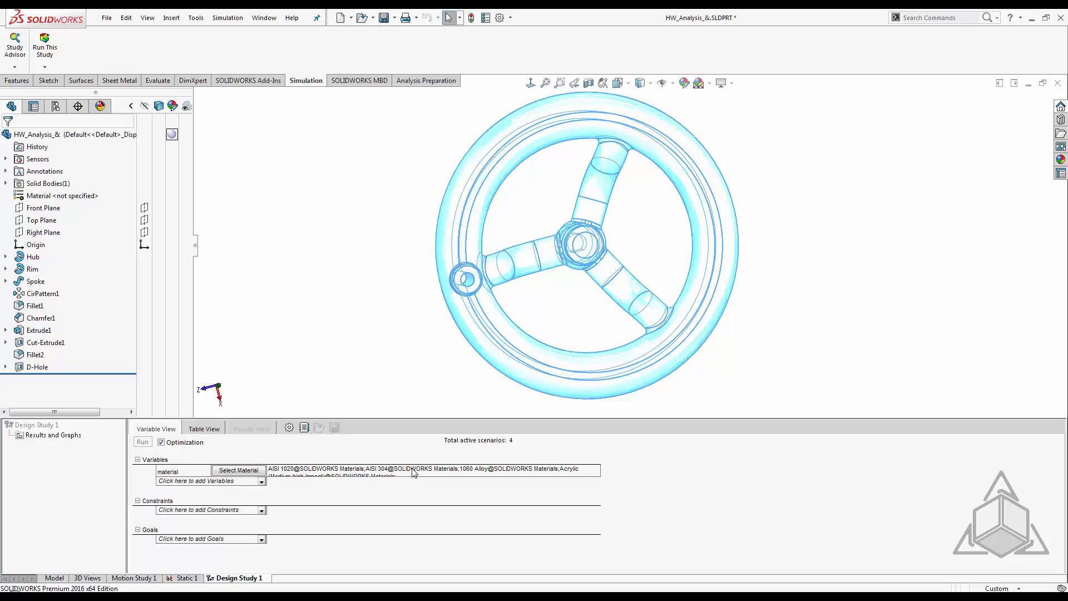
mouse_move(279, 512)
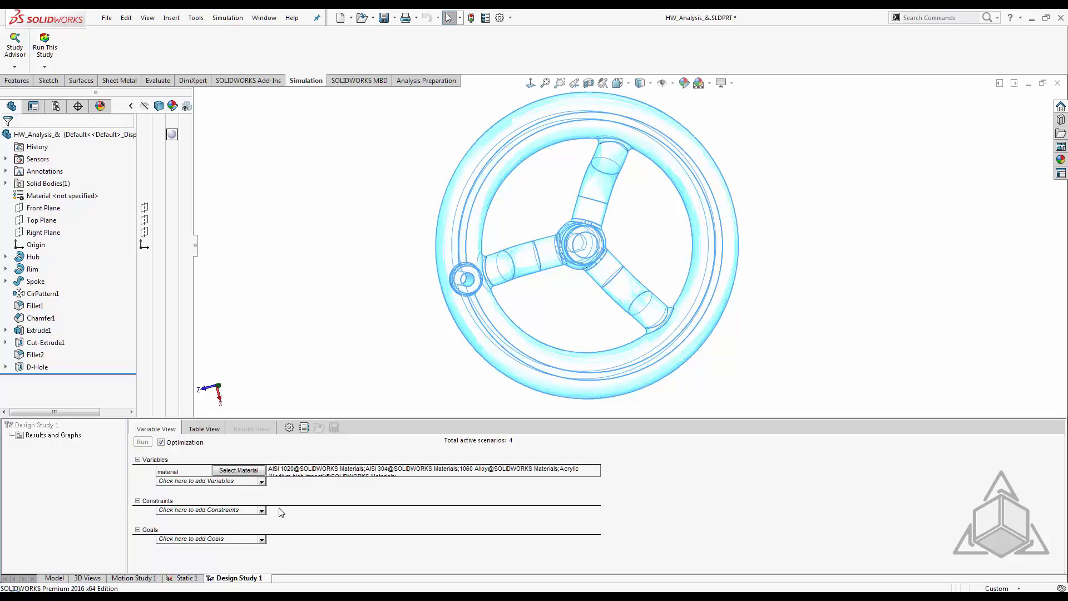
- Require Minimum Factor of Safety1 greater than 1.5 and set the goal to minimize Mass1
click(262, 509)
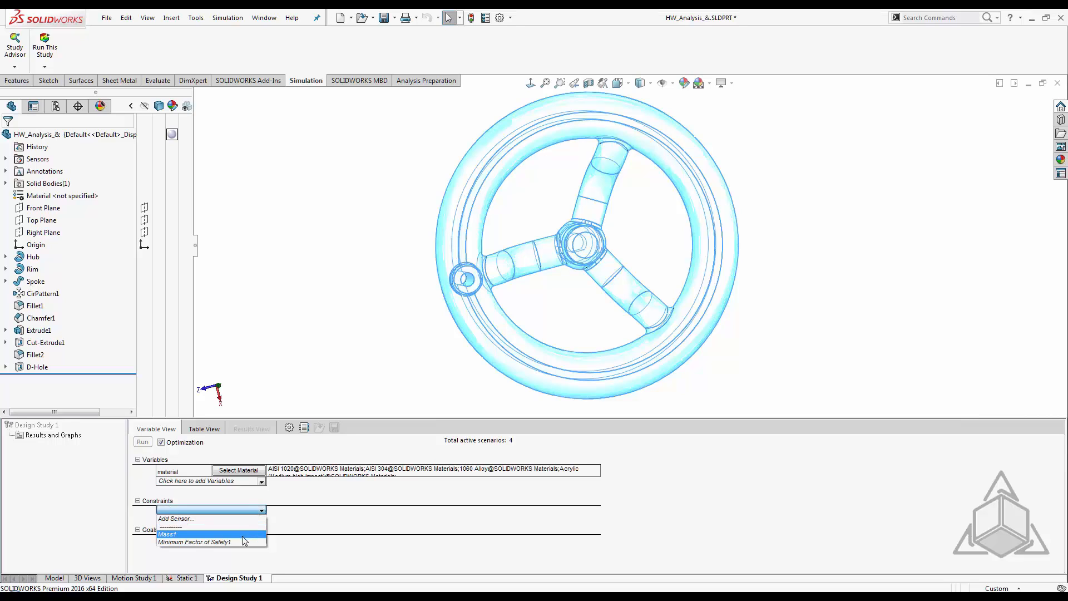
click(196, 541)
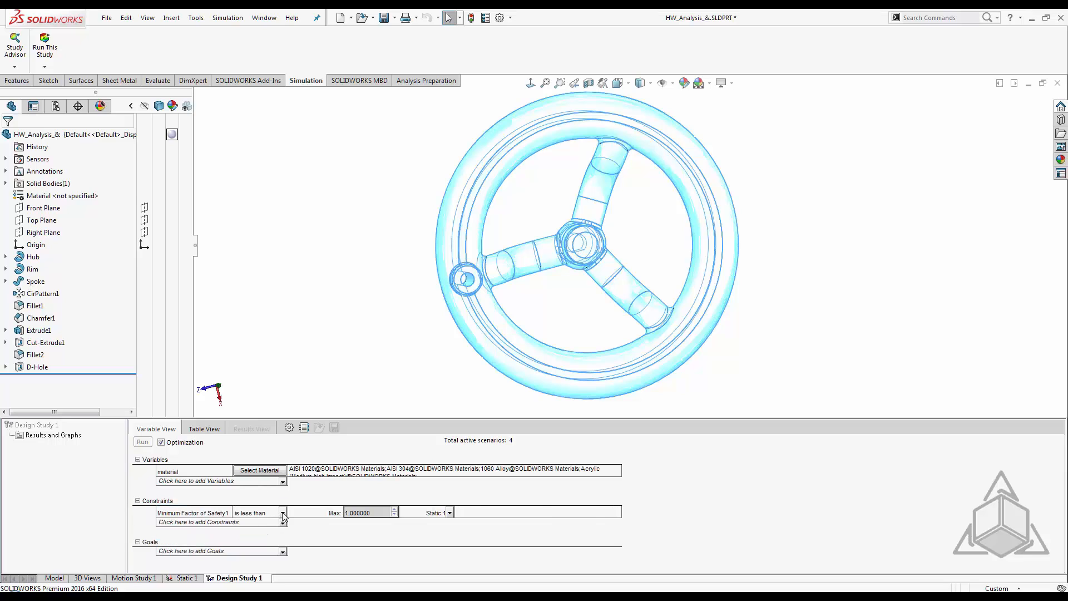
click(259, 512)
text(1.5)
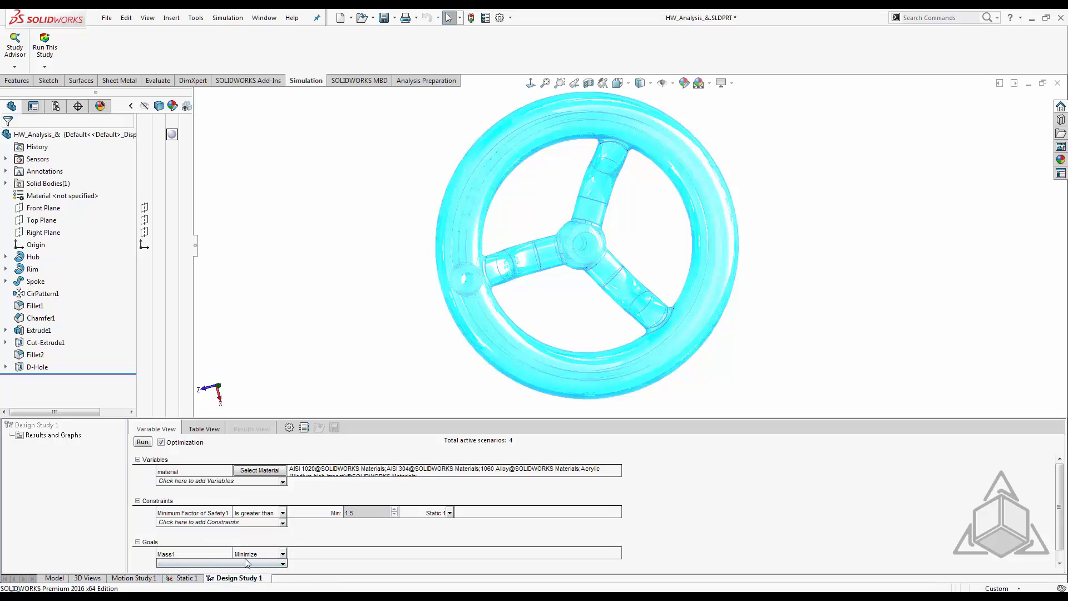
mouse_move(194, 507)
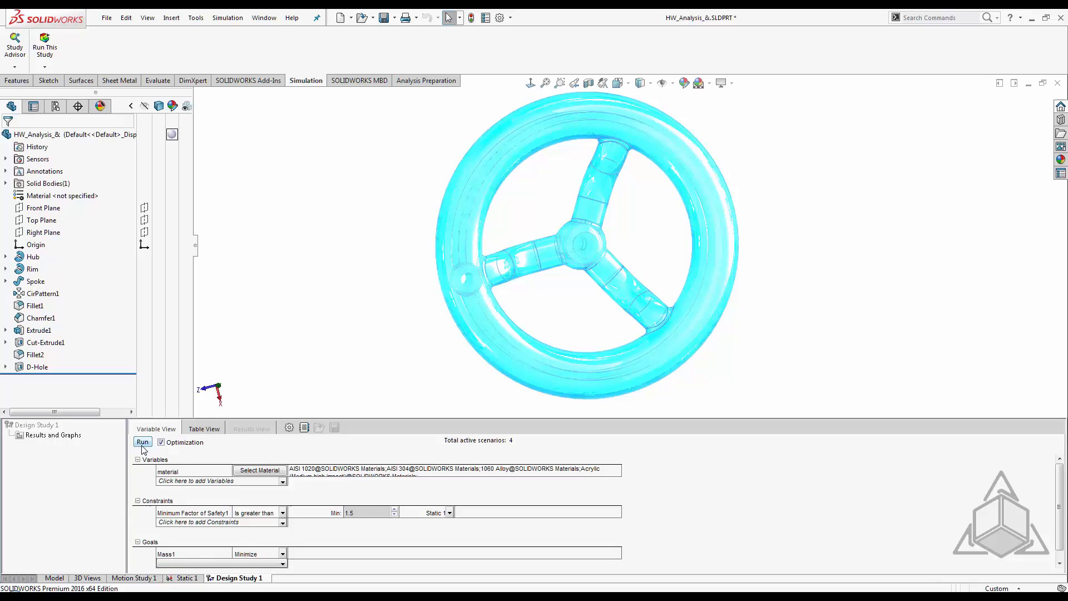
- Run all 6 scenarios; results show AISI 1020 optimal at FOS 1.639 and 3073.22 g
click(143, 441)
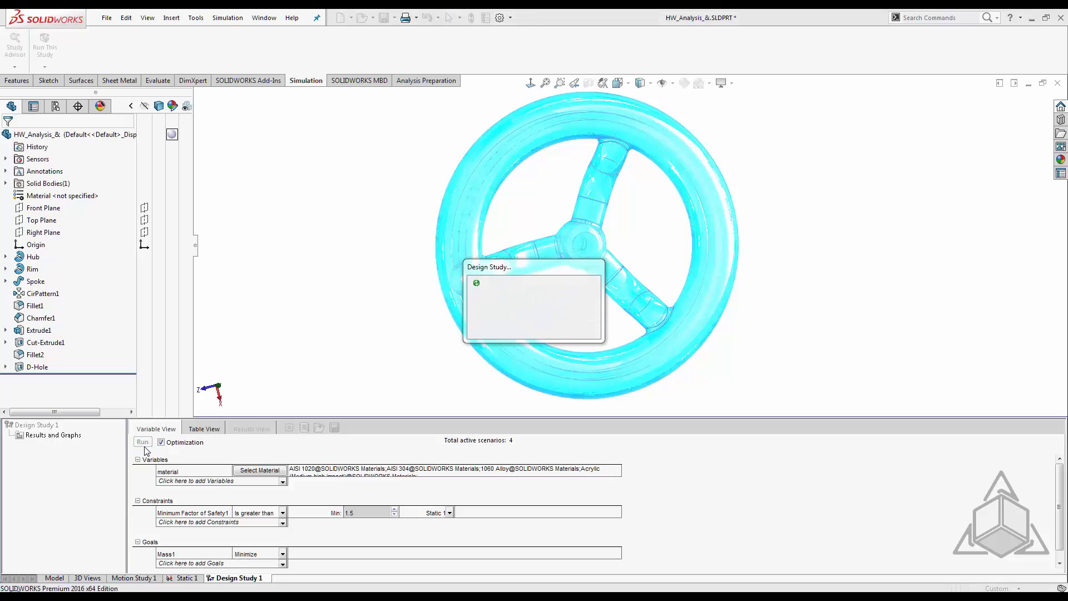
click(143, 441)
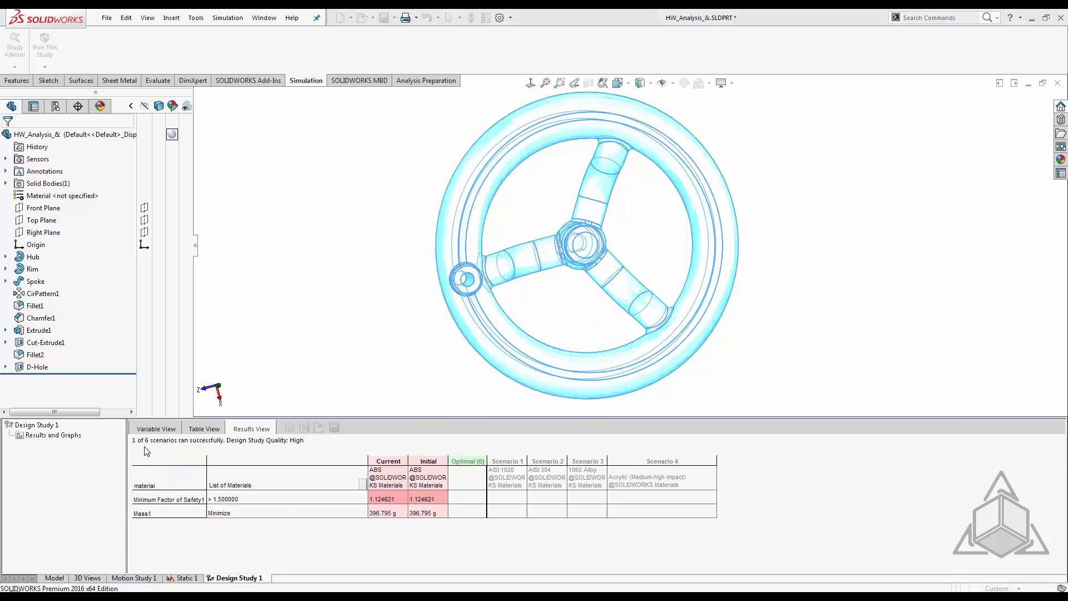
click(45, 44)
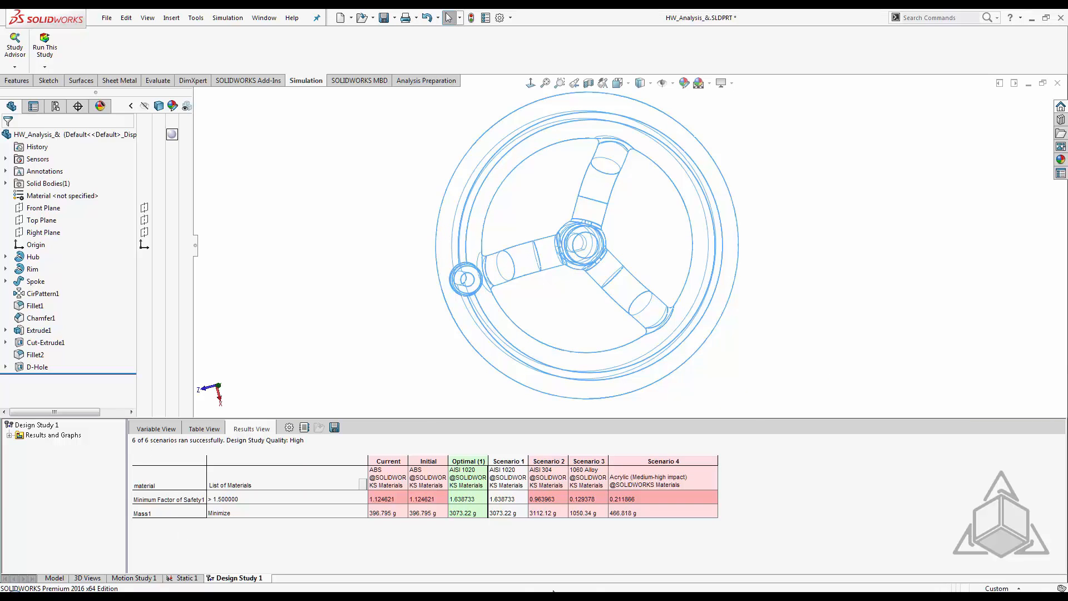
mouse_move(551, 525)
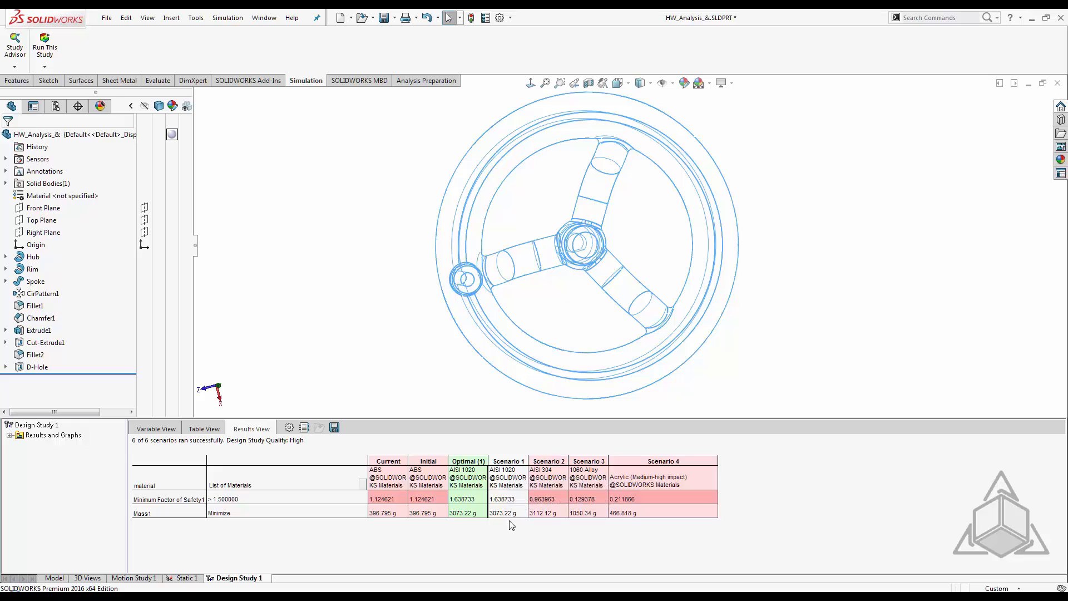
mouse_move(455, 525)
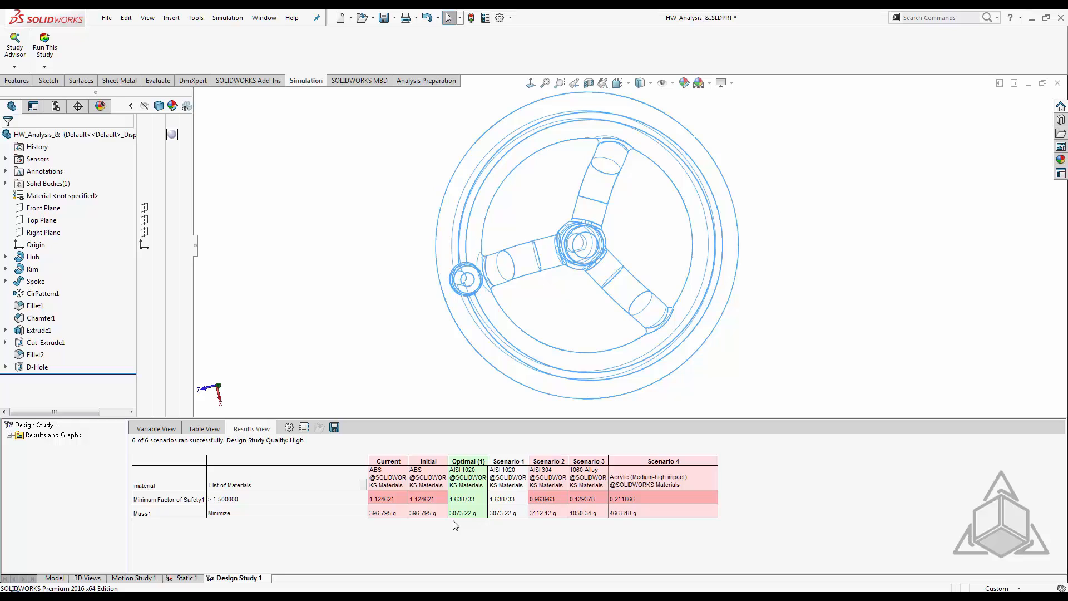
mouse_move(226, 477)
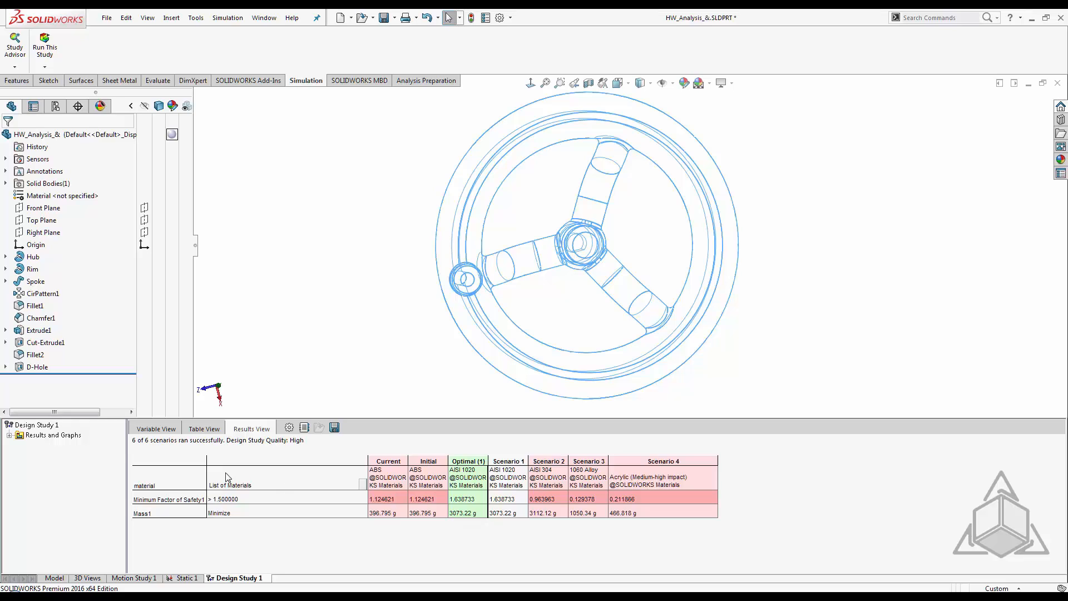
mouse_move(155, 429)
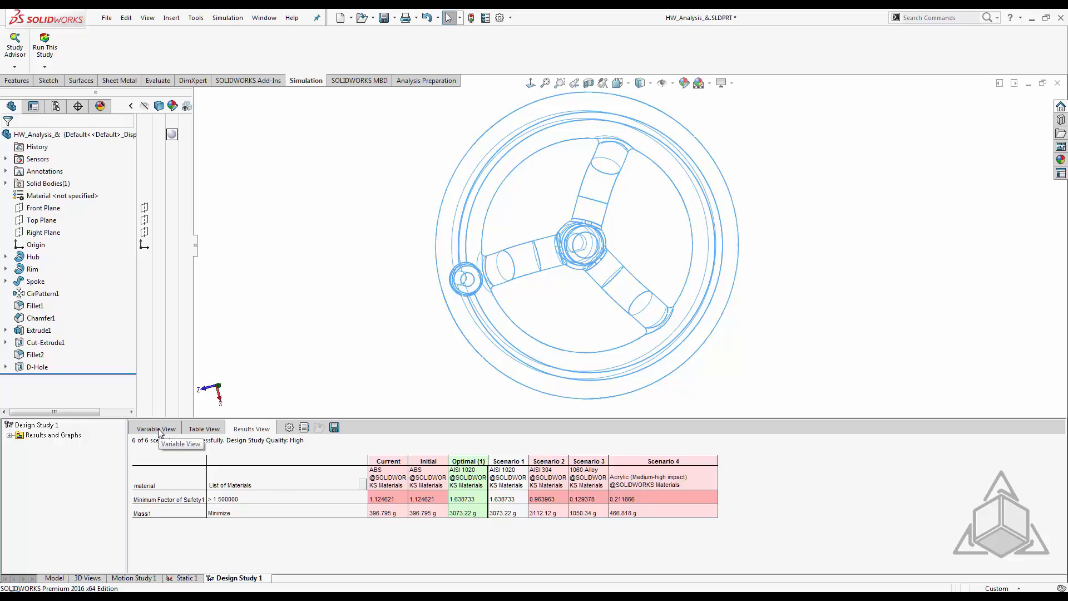